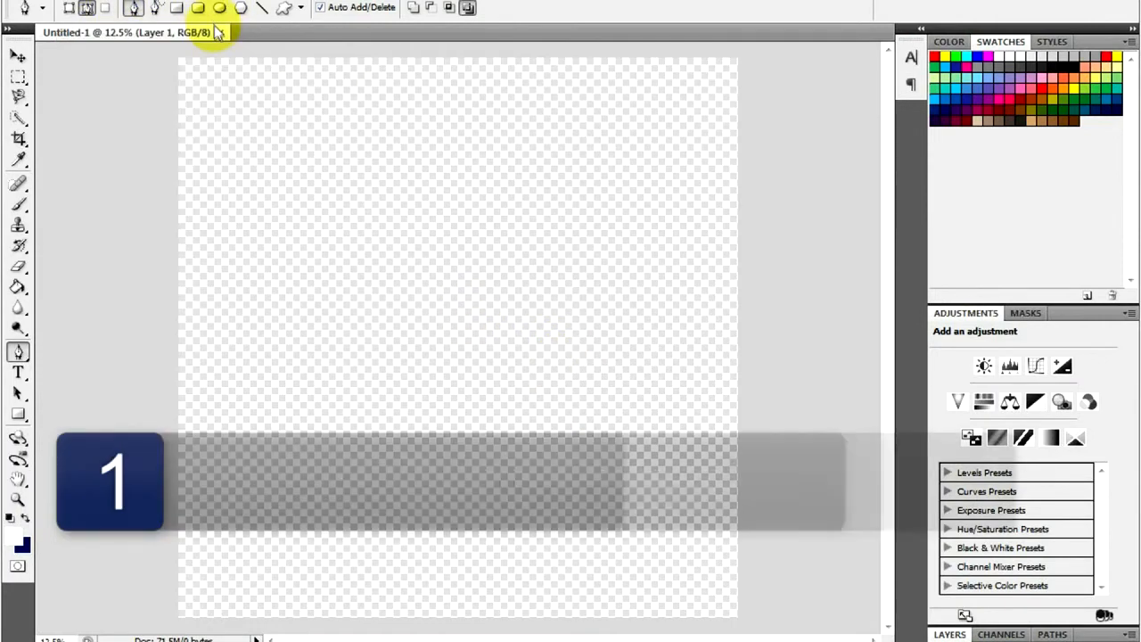
# - Create the 'Ad 1' document at 5000 × 5000 px, 72 ppi, transparent background
pyautogui.click(31, 8)
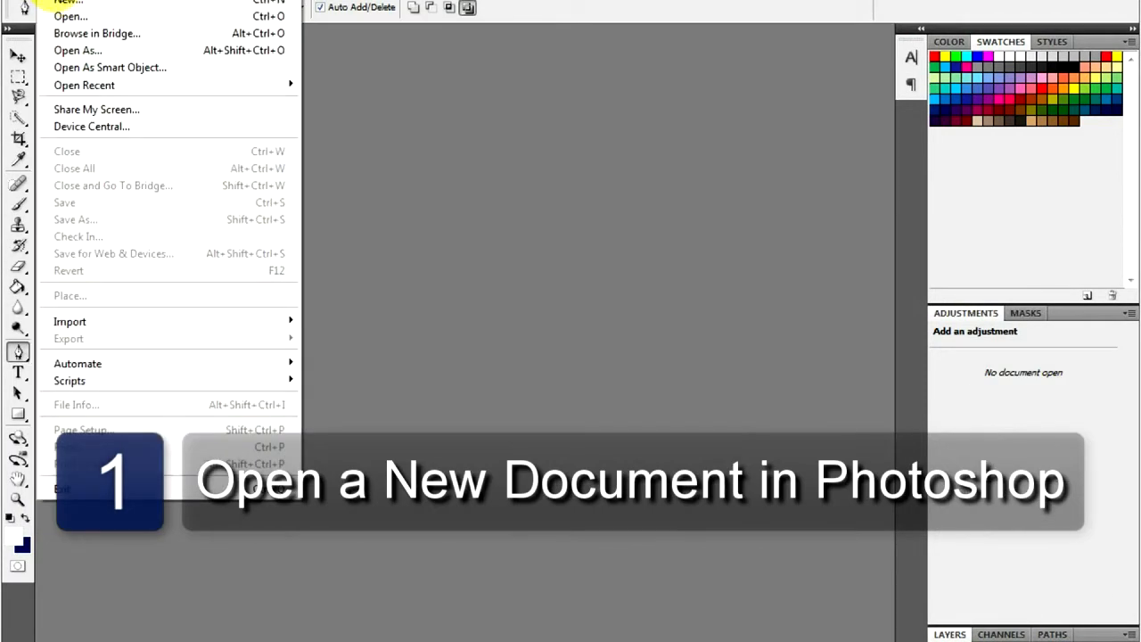
pyautogui.click(69, 3)
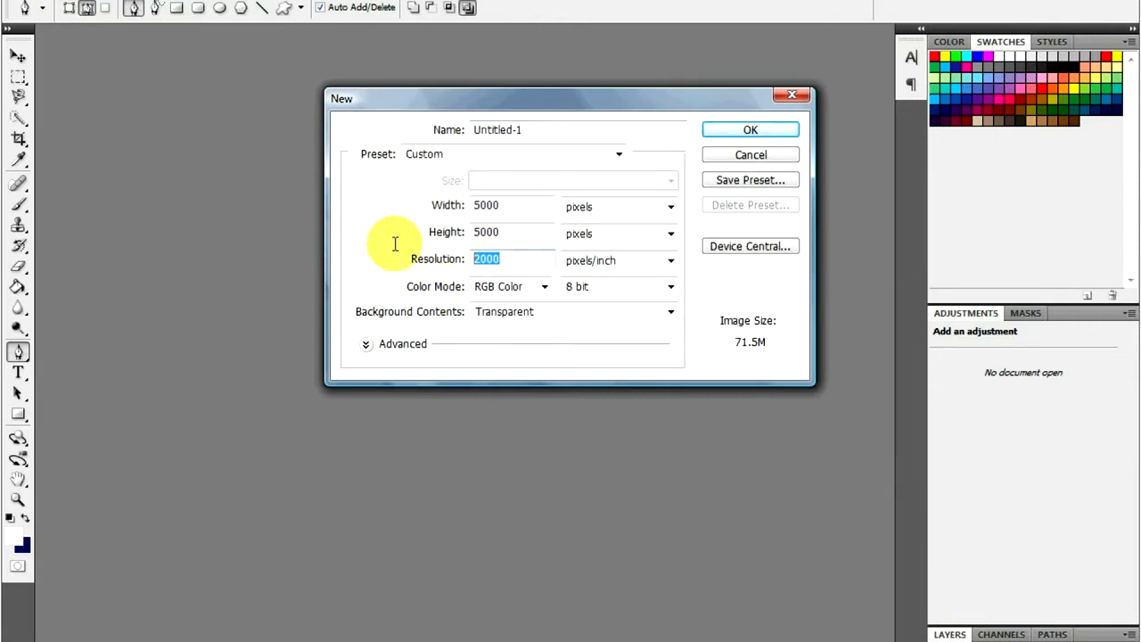
pyautogui.write('72')
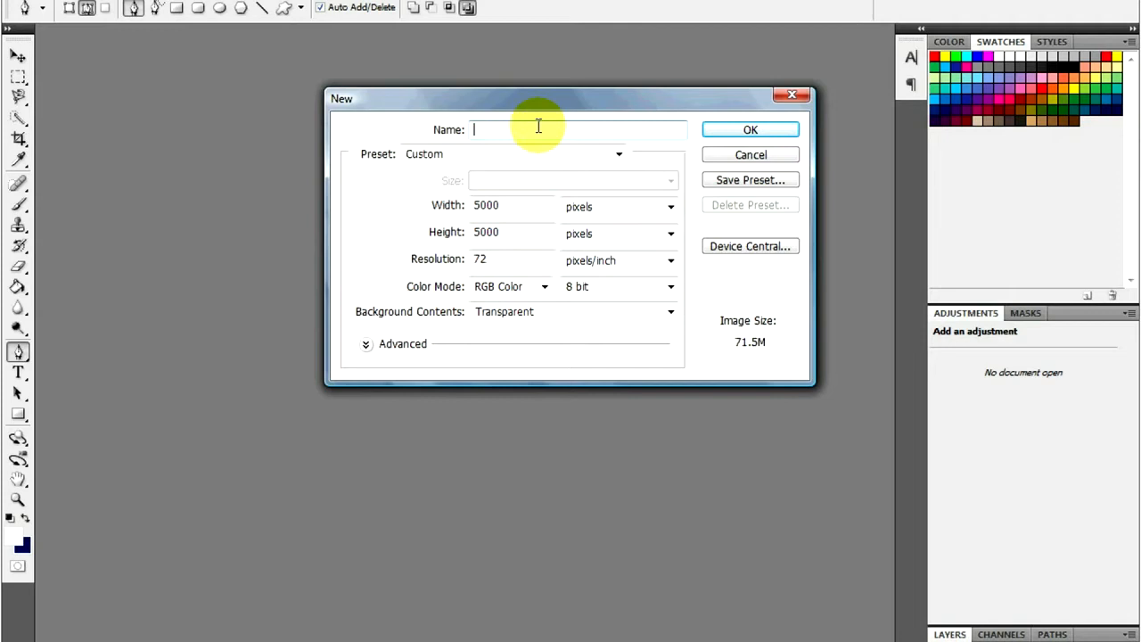
pyautogui.write('Ad 1')
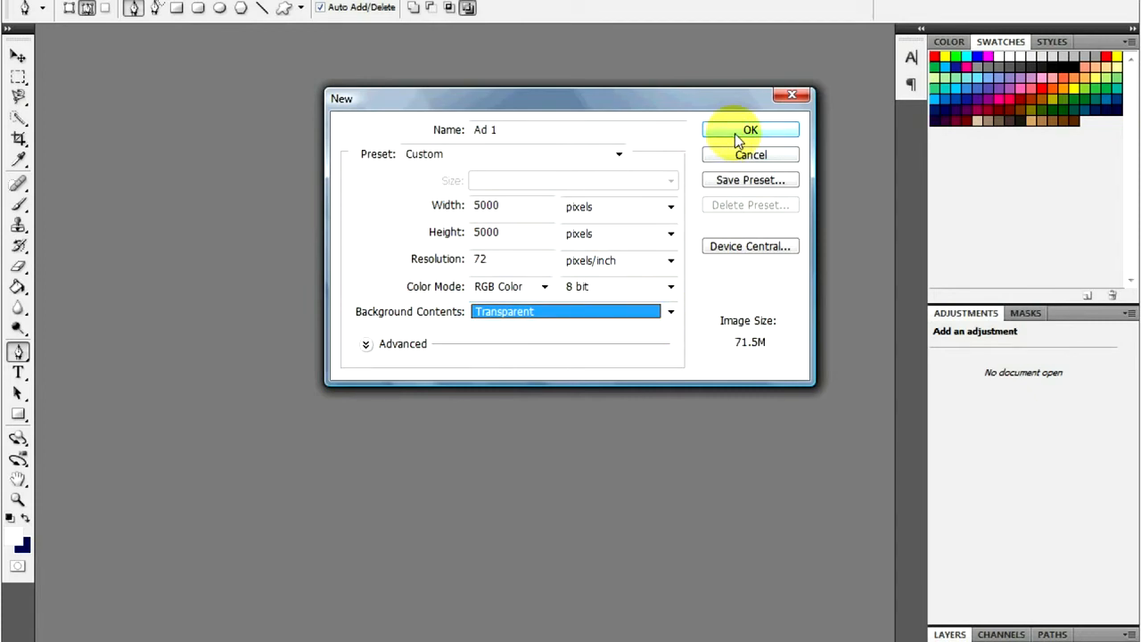
pyautogui.click(671, 311)
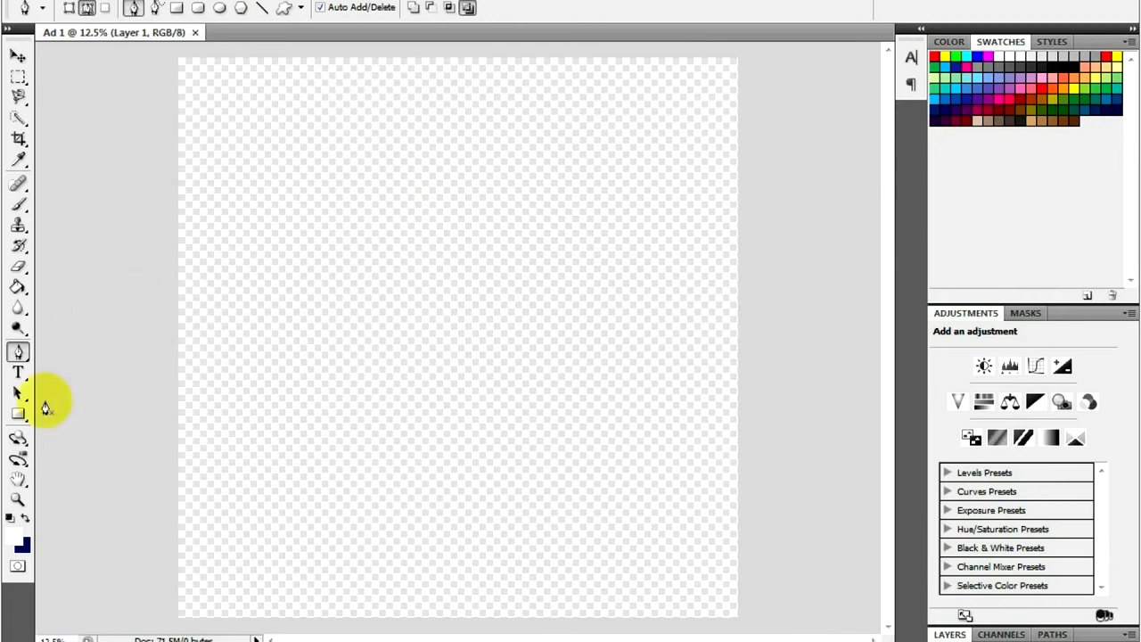
pyautogui.moveTo(19, 287)
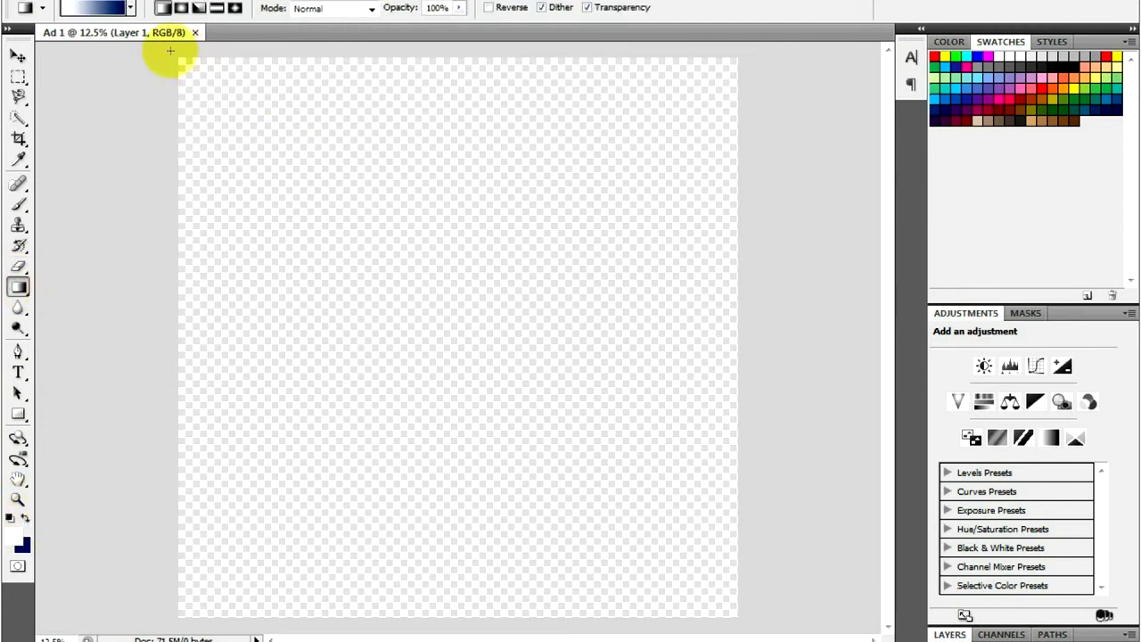
# - Lay a white-to-navy gradient diagonally from the canvas's top-left to bottom-right corner
pyautogui.moveTo(171, 51); pyautogui.dragTo(752, 614)
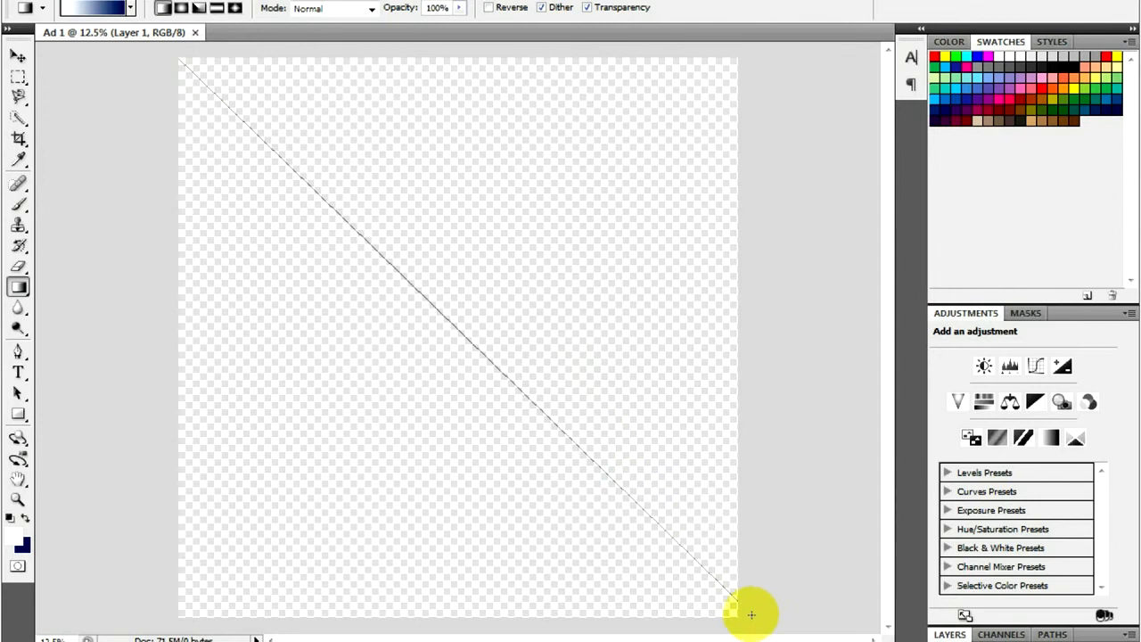
pyautogui.moveTo(183, 63); pyautogui.dragTo(751, 613)
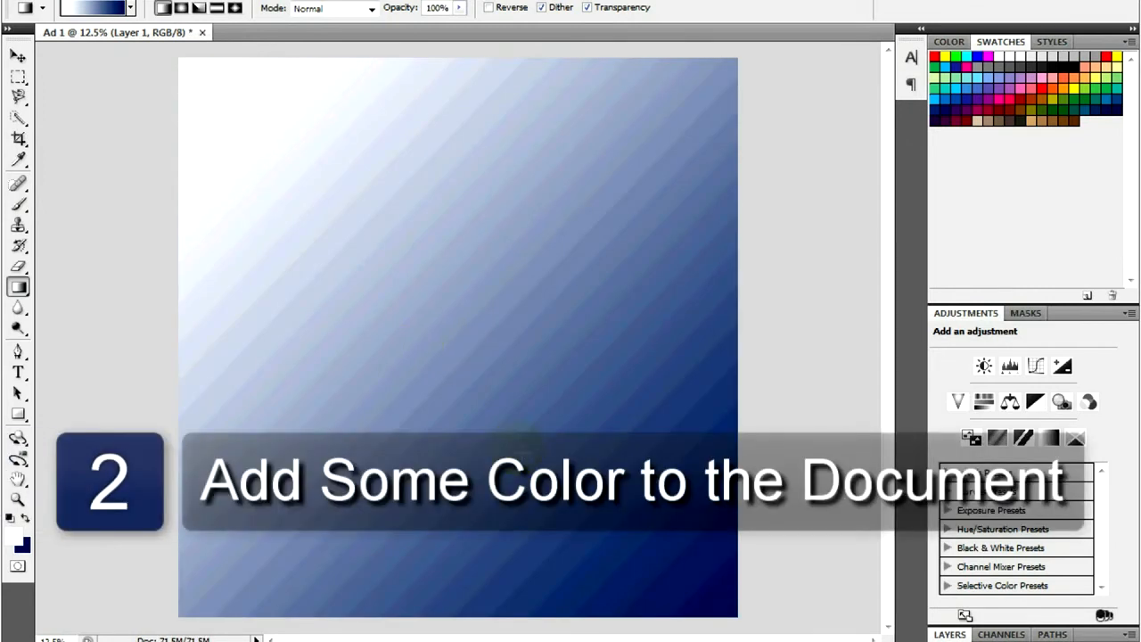
# - Preview photos IMG_8319, IMG_7905 and IMG_7910, then open the hillside photo
pyautogui.click(27, 9)
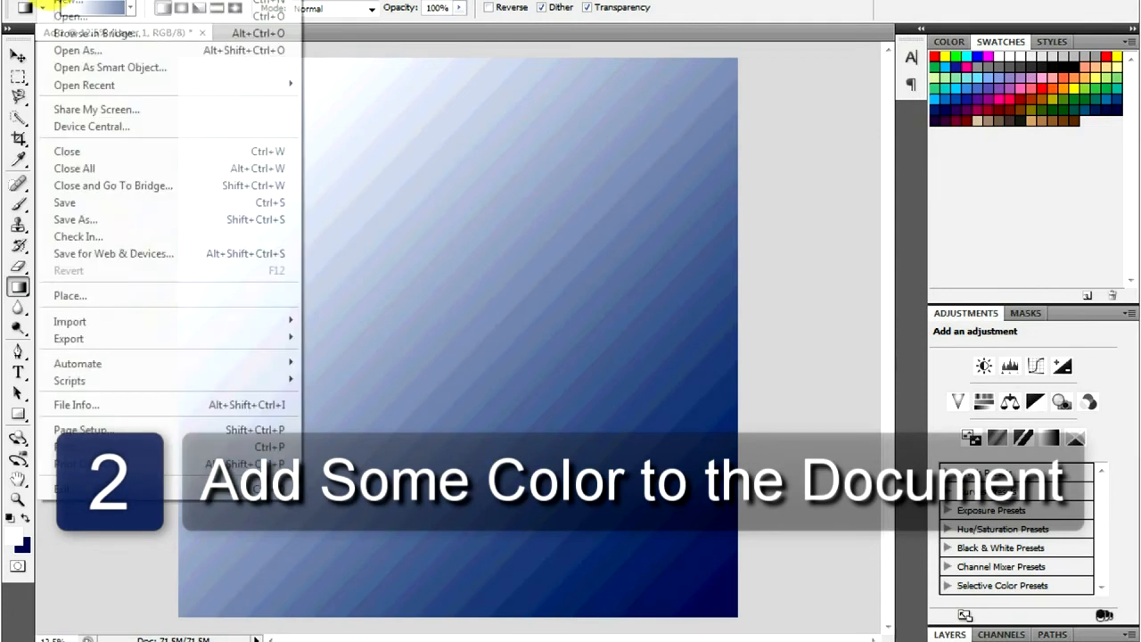
pyautogui.click(70, 16)
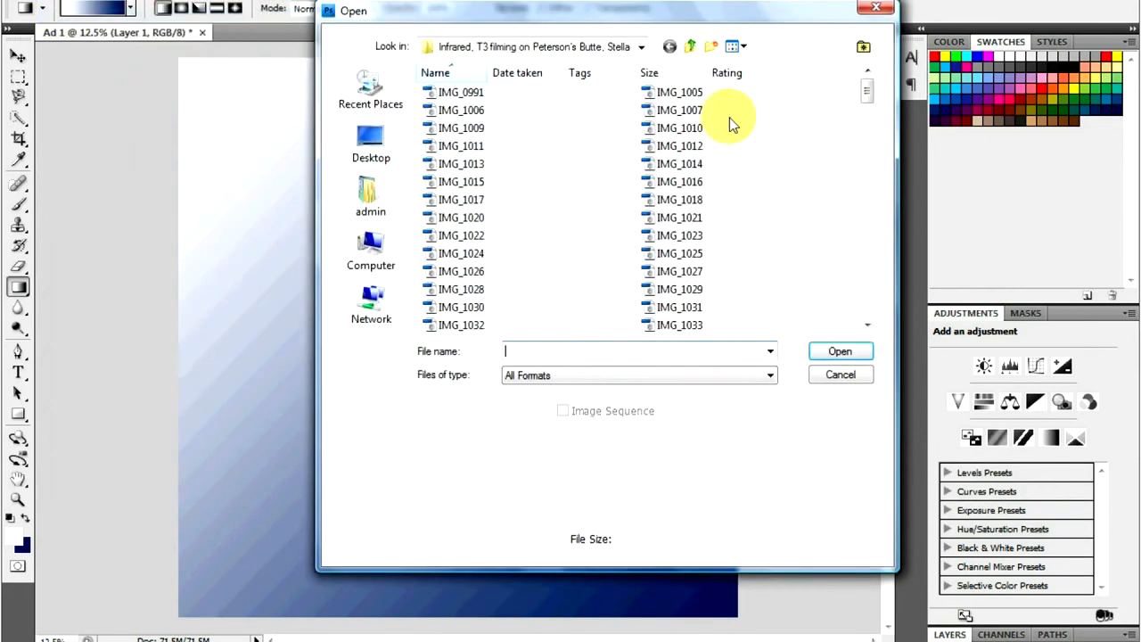
pyautogui.click(679, 181)
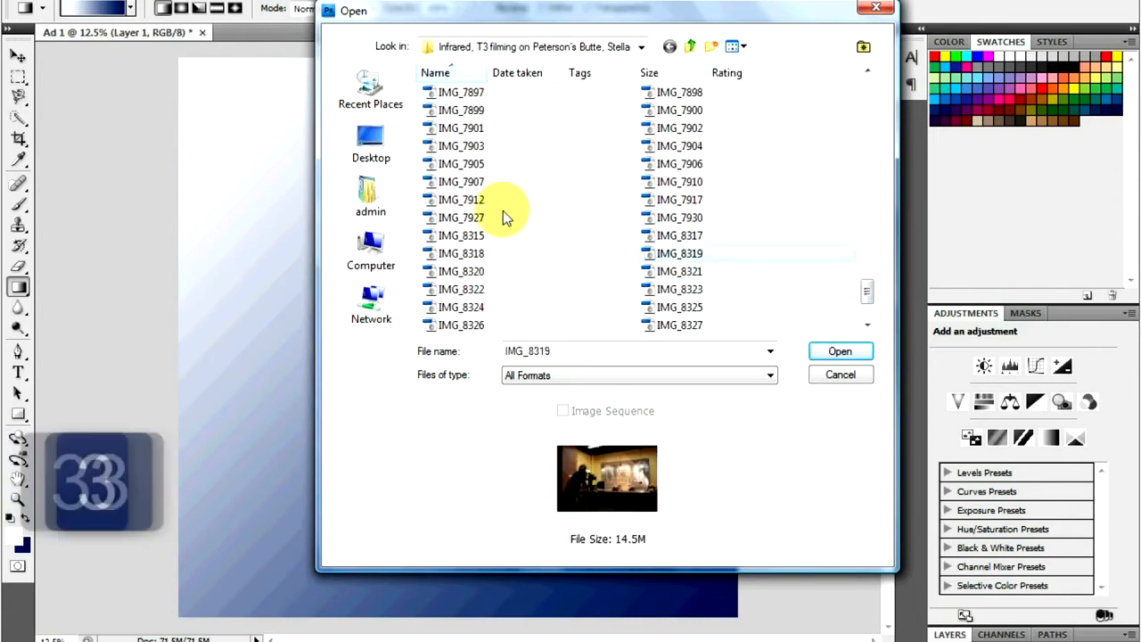
pyautogui.click(462, 163)
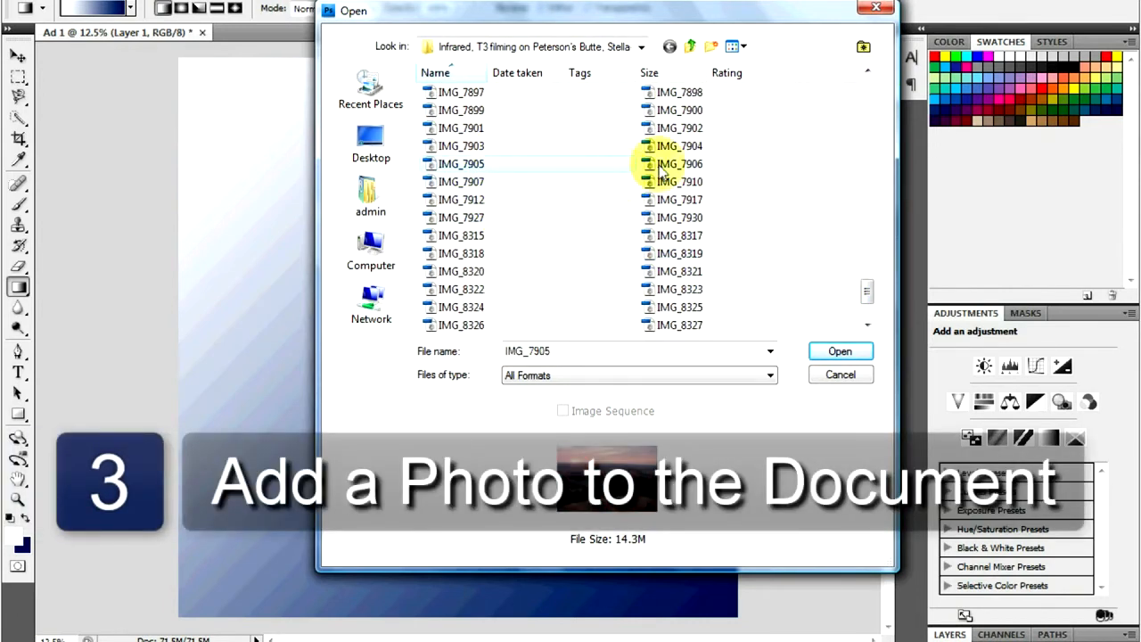
pyautogui.click(679, 181)
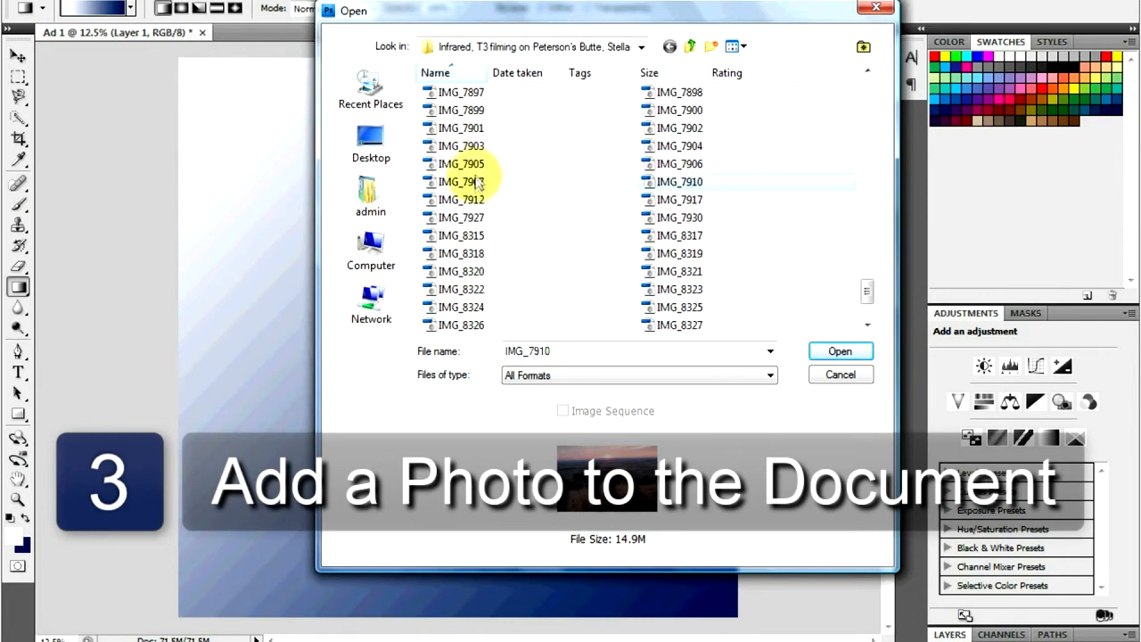
pyautogui.click(839, 350)
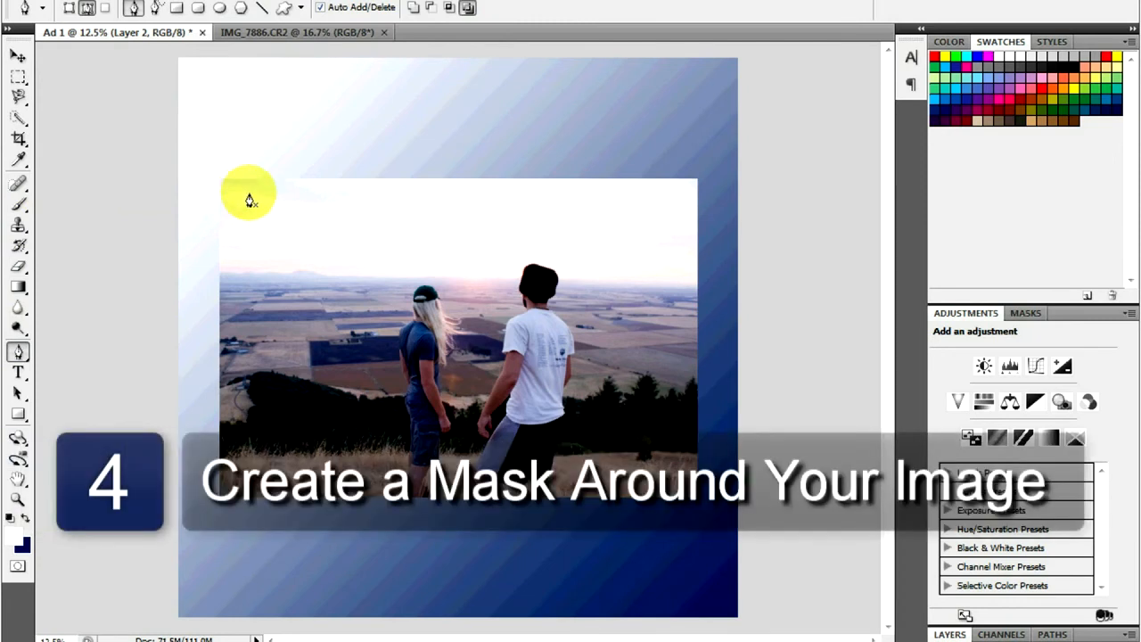
# - Lasso around the two people, feather the selection with Refine Edge, then deselect
pyautogui.moveTo(250, 194); pyautogui.dragTo(241, 450)
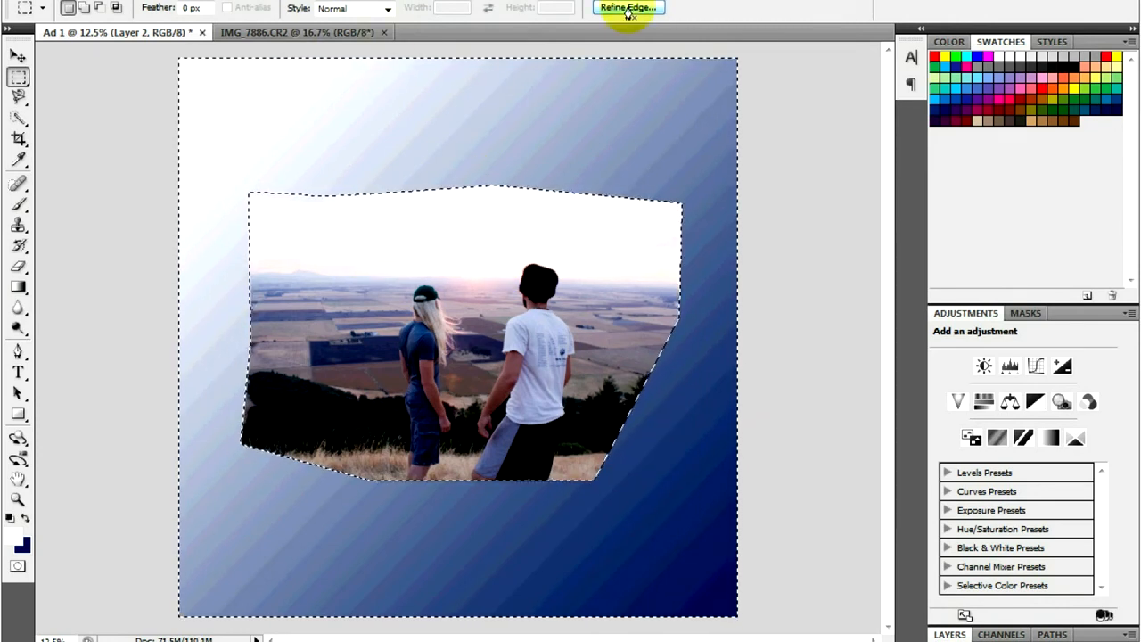
pyautogui.click(626, 7)
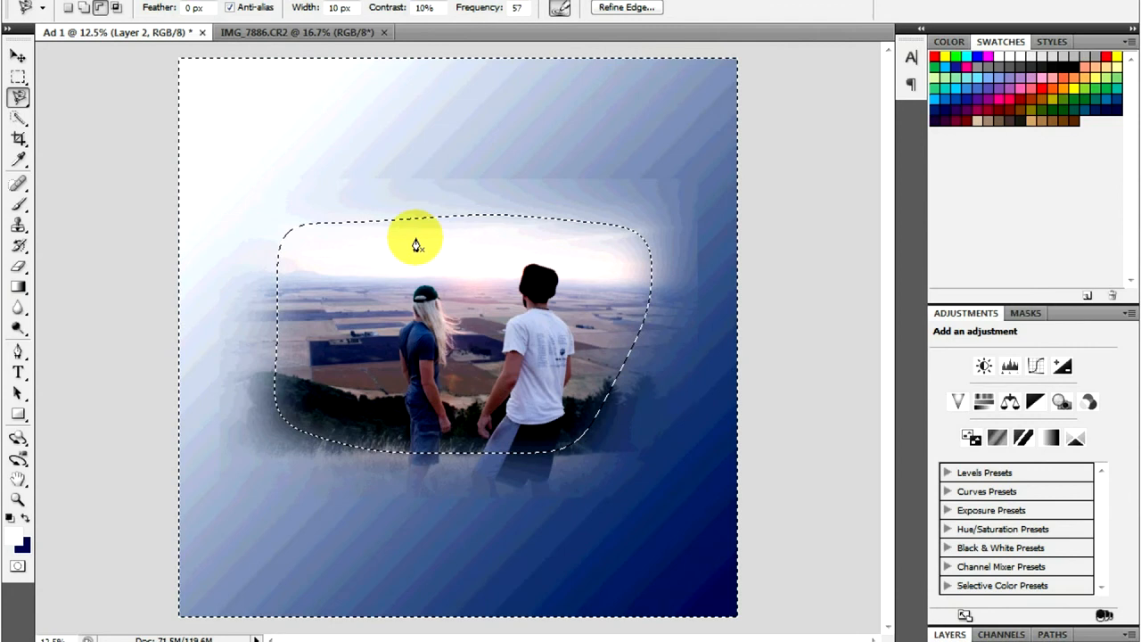
pyautogui.click(18, 371)
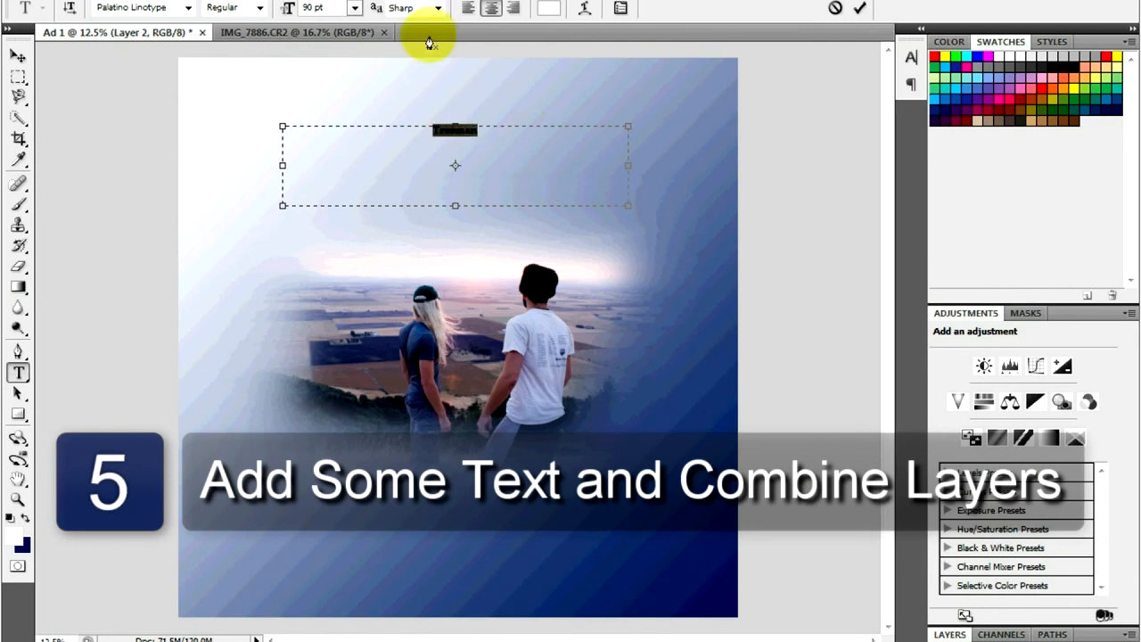
# - Type the title 'Treeman' in the text box above the photo
pyautogui.write('Treeman')
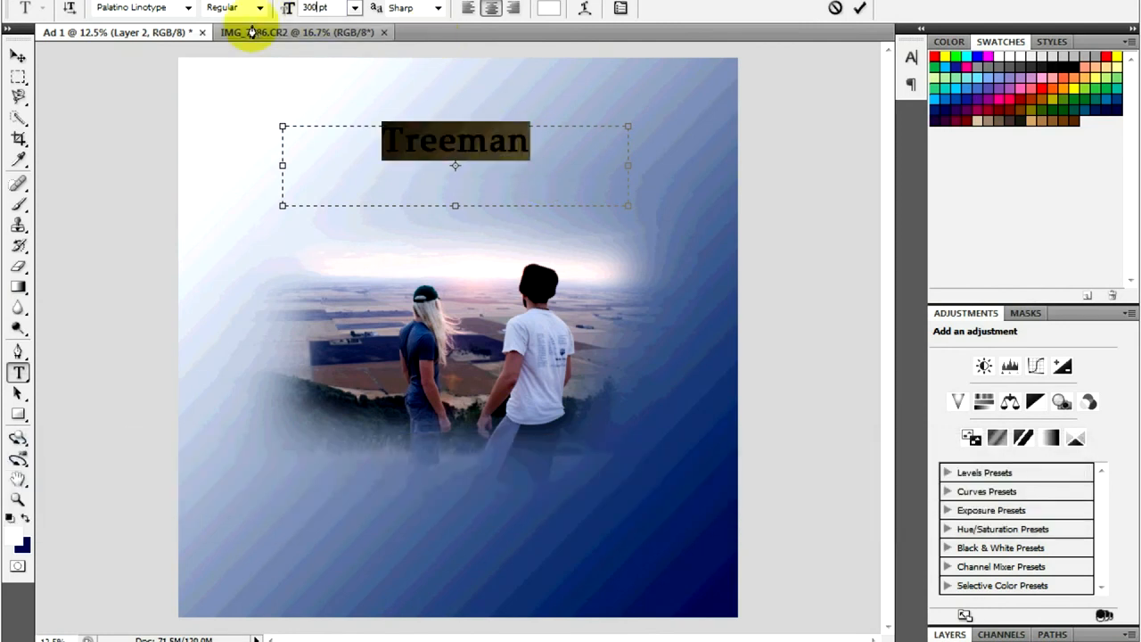